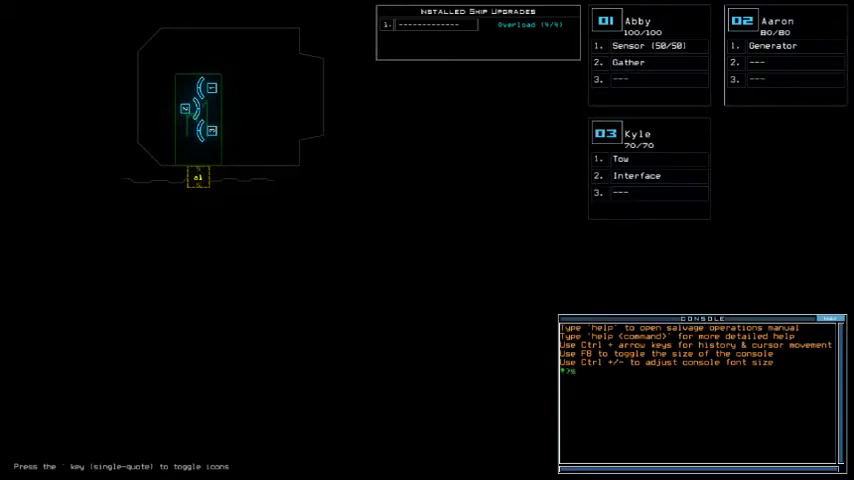
Run the 'status' console command to review the drones before exploring.
text(status)
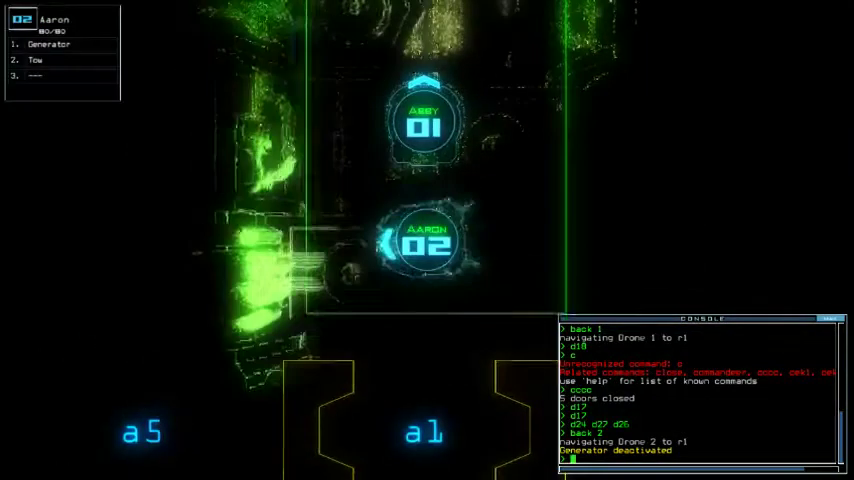
Begin the console command sequence that powers the generator and drops sensors with Abby.
key(')
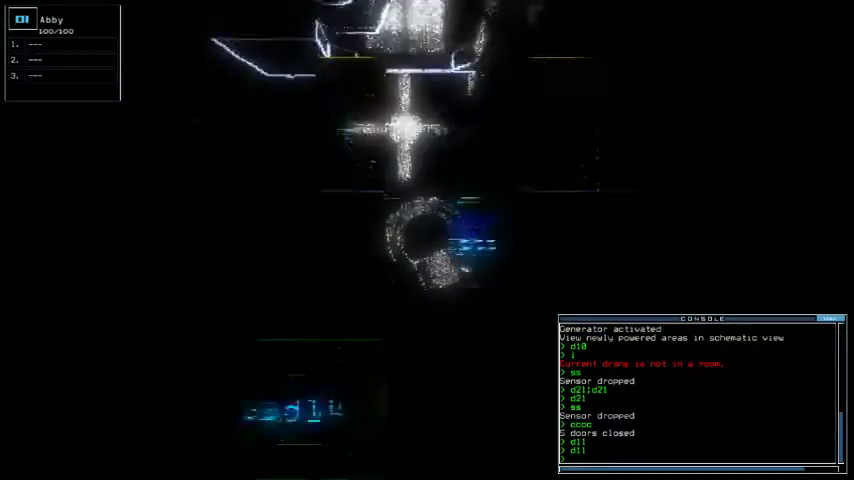
Begin the console command sequence that redocks the boarding ship at a1.
key(')
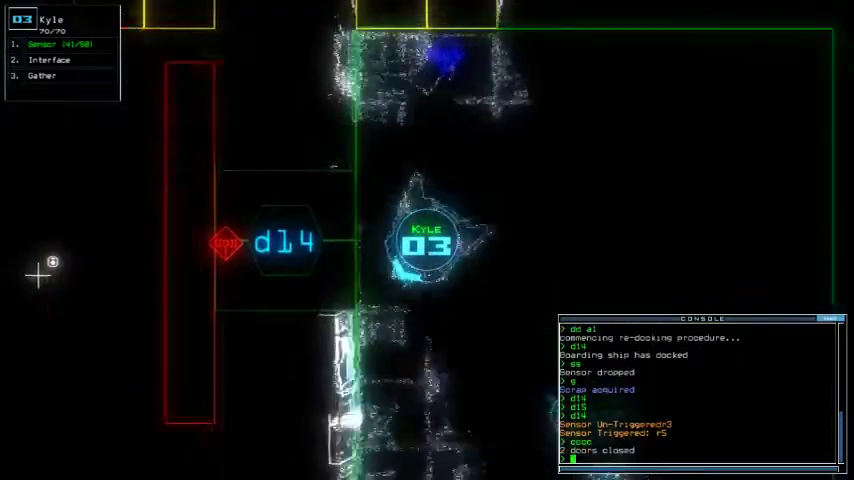
key(')
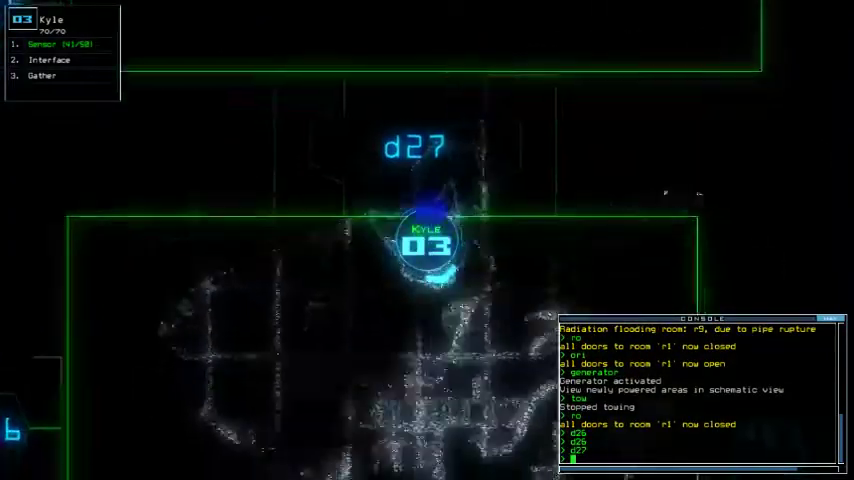
Continue the console commands opening doors d26, d25 and d27 for drone 03.
key(')
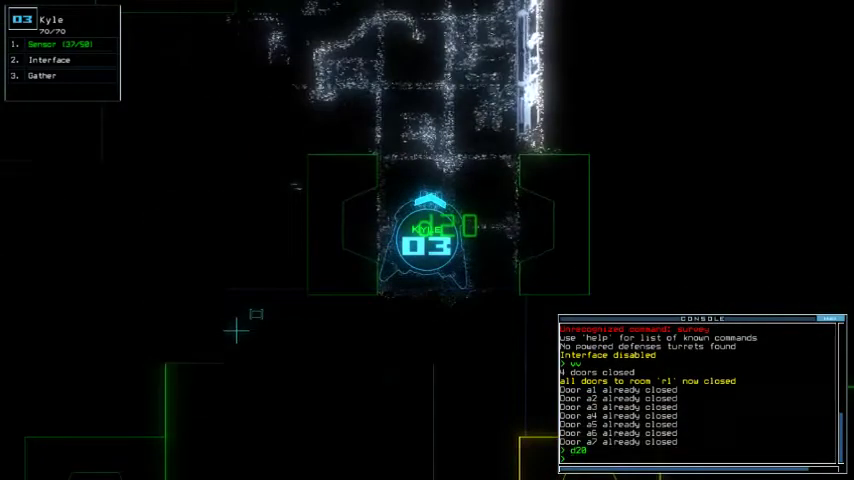
Have drone 3 close the nearby doors with 'cc' and gather scrap with 'g'.
text(cccc)
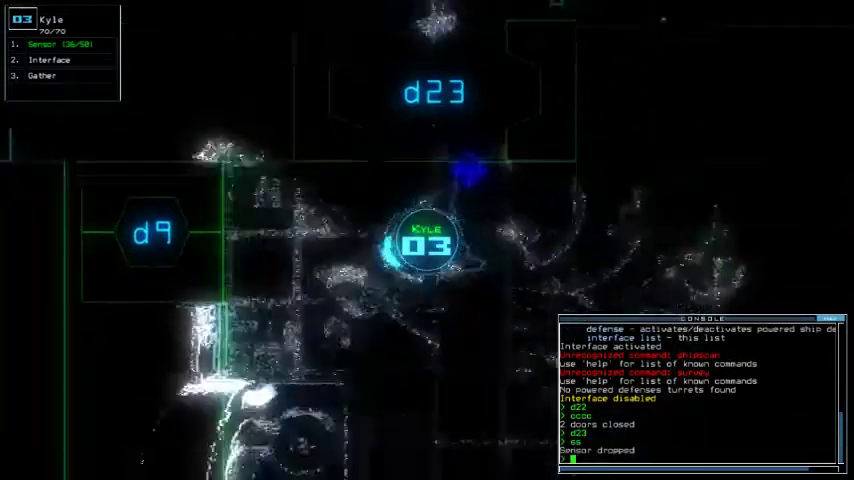
text(g)
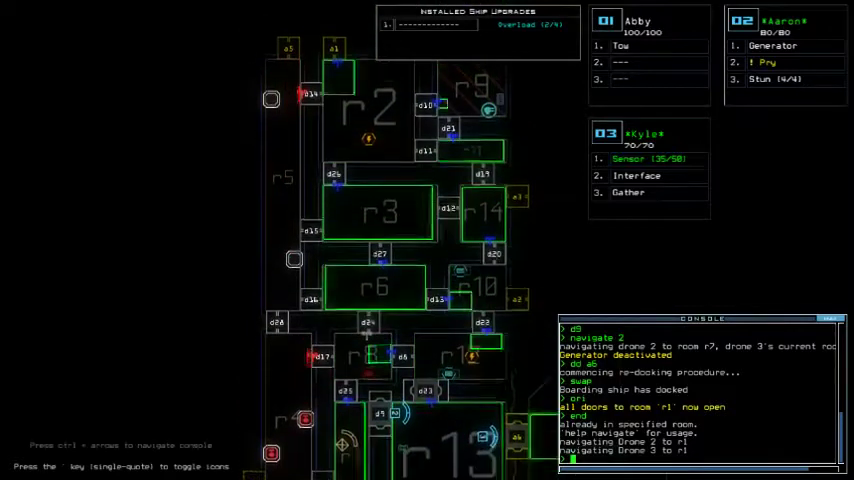
Review the Daily Challenge Score total of 780 and dismiss the dialog with OK.
scroll(down, 3)
text(out)
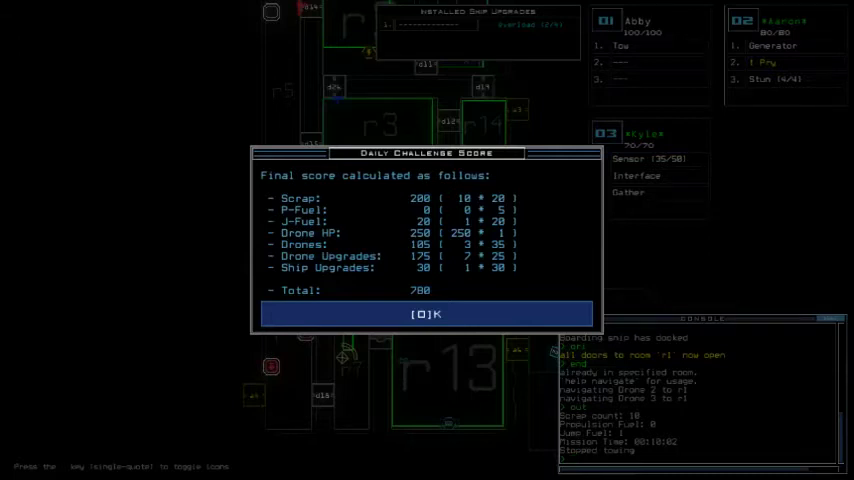
click(426, 314)
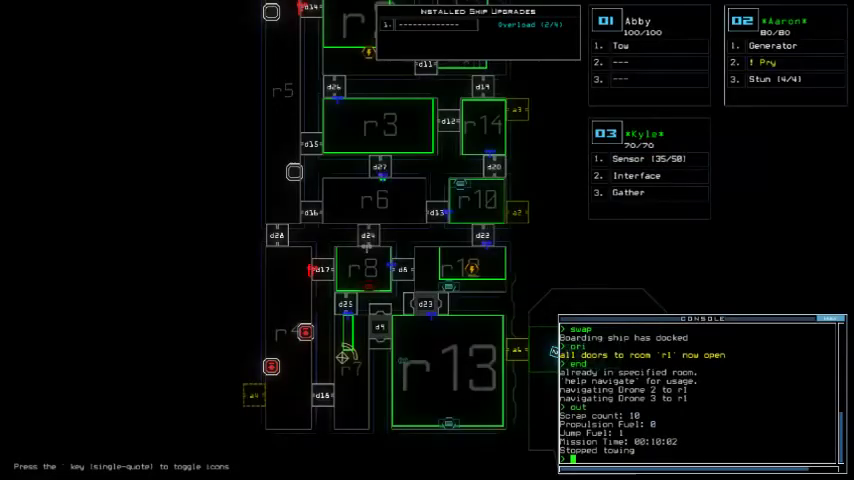